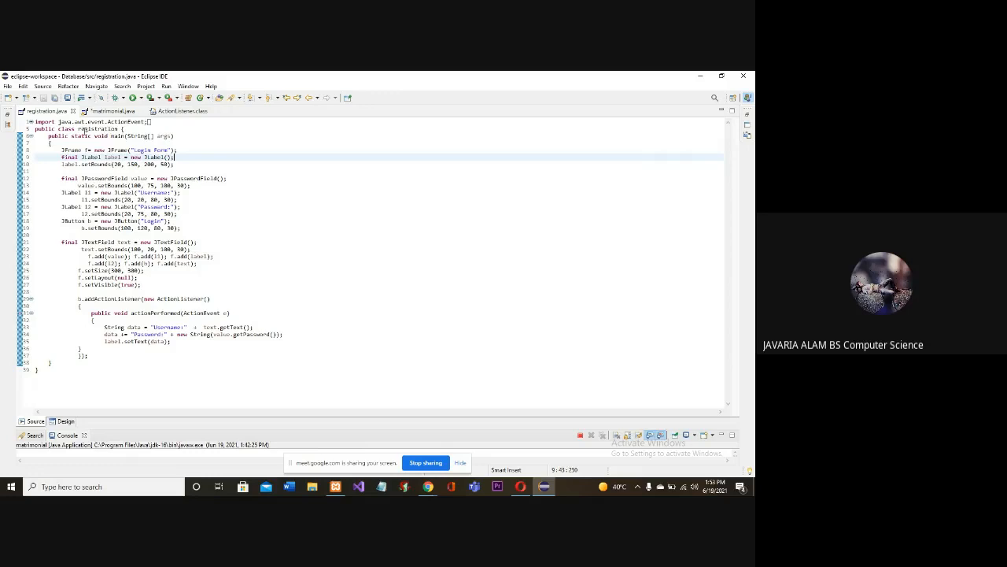
mouse_move(263, 179)
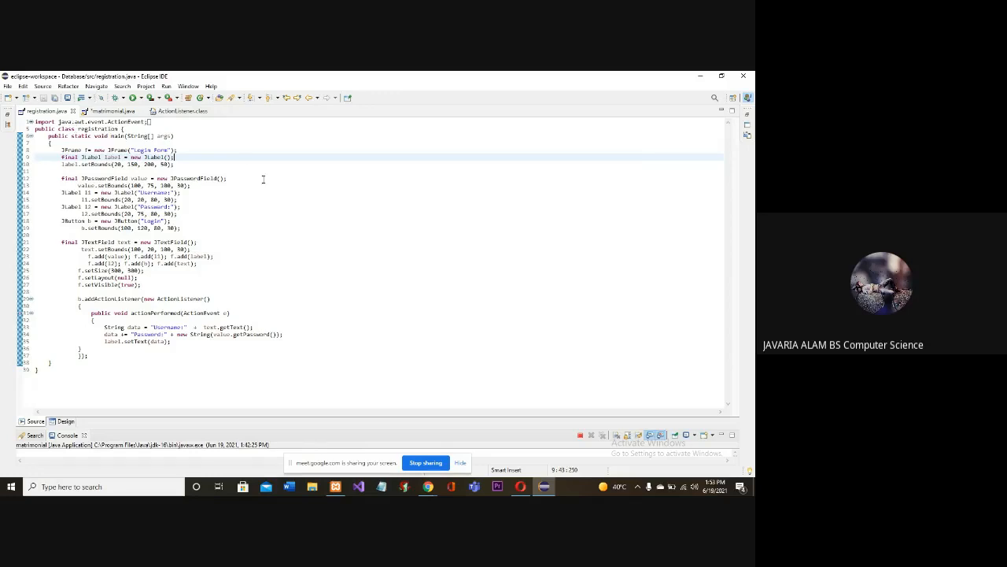
mouse_move(321, 225)
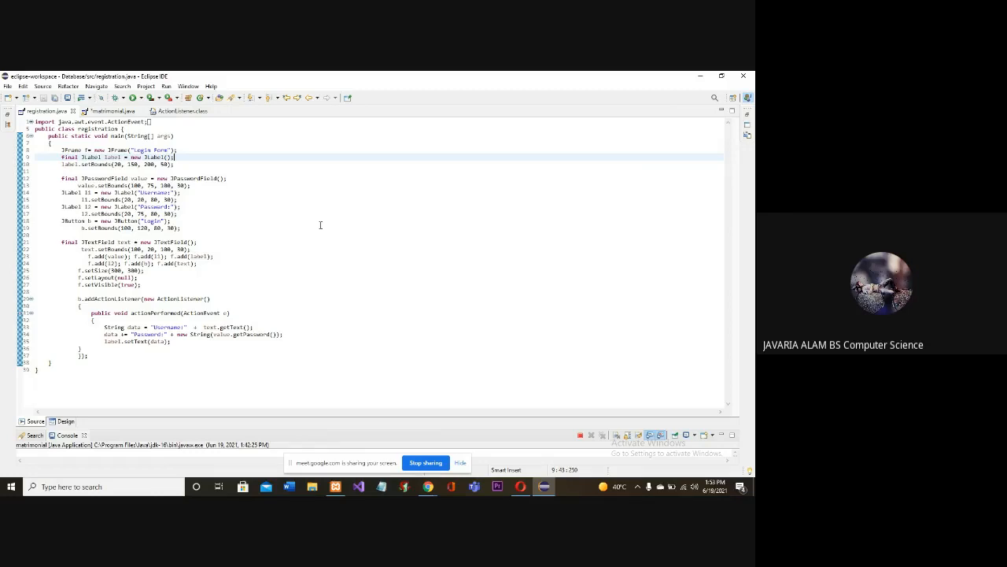
mouse_move(300, 223)
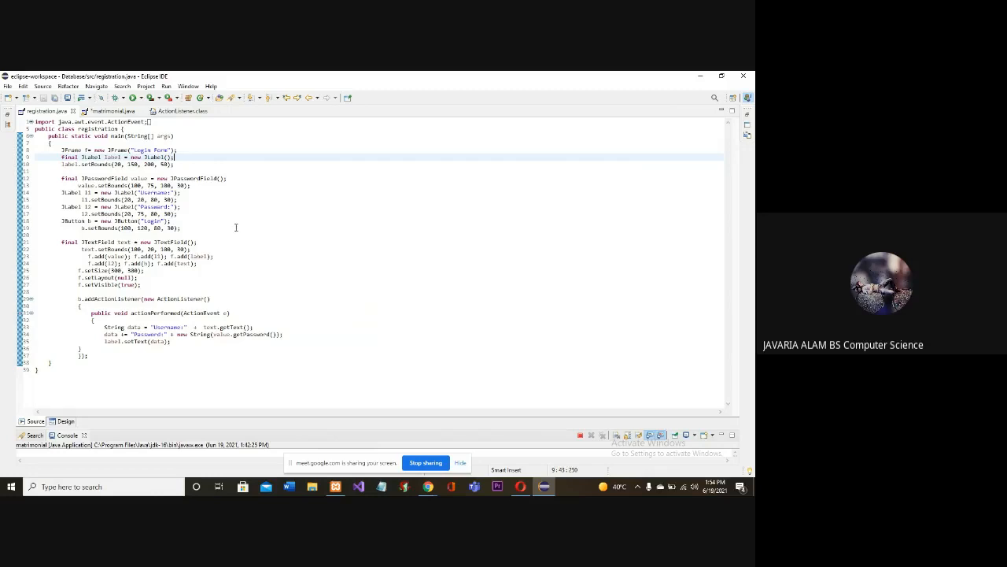
mouse_move(255, 262)
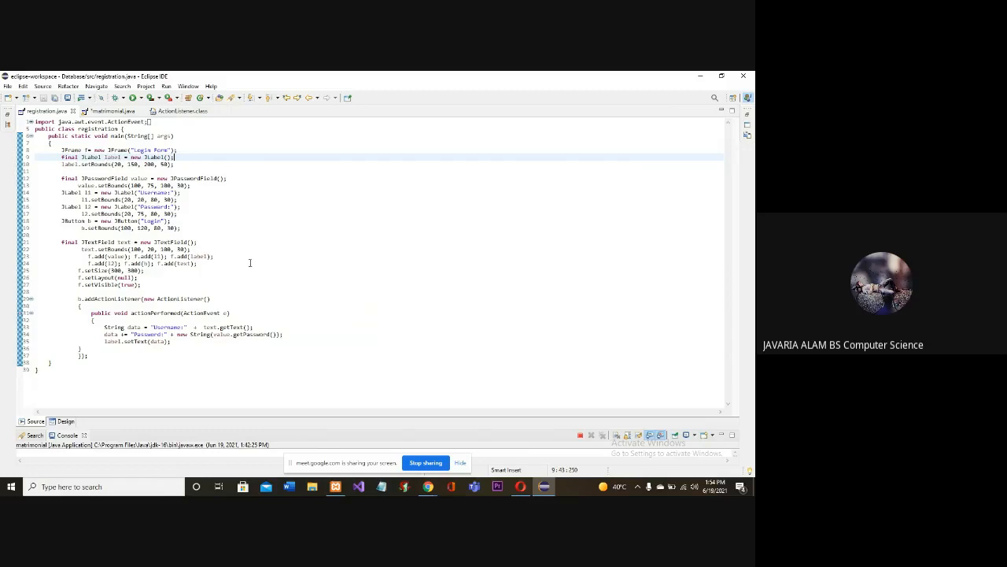
mouse_move(255, 270)
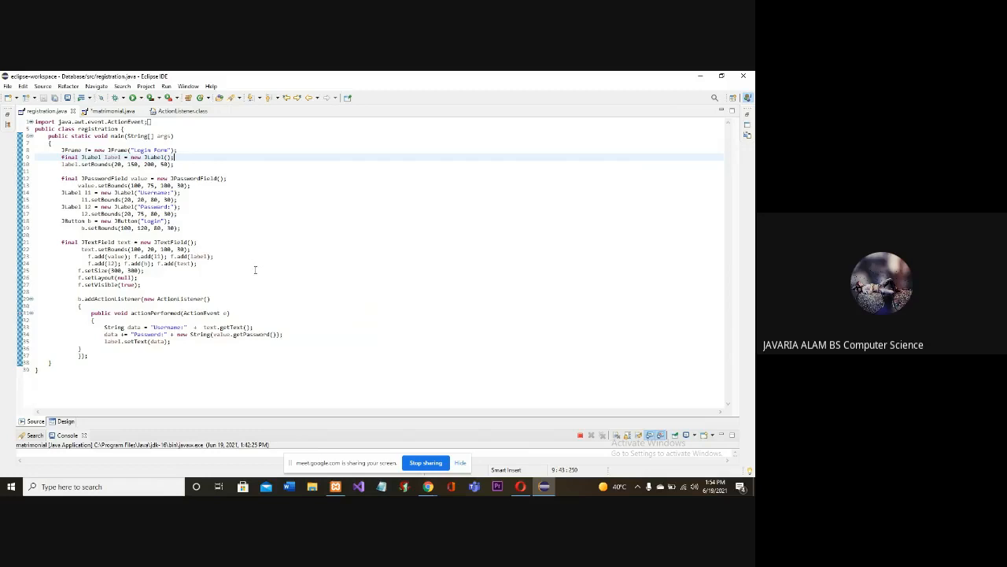
mouse_move(218, 285)
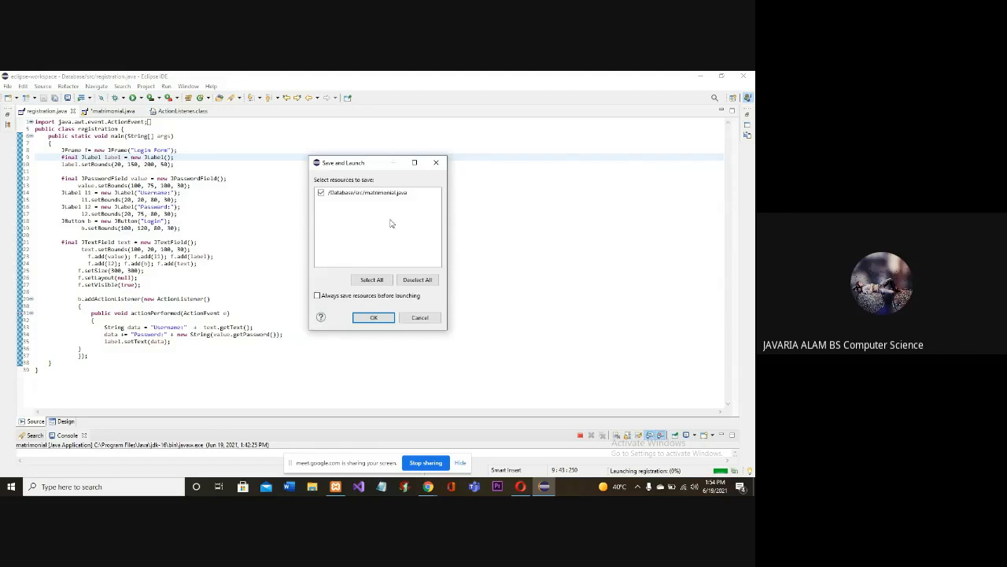
Step: Save and launch registration.java, then log in with username 'Java' and a masked password
click(373, 317)
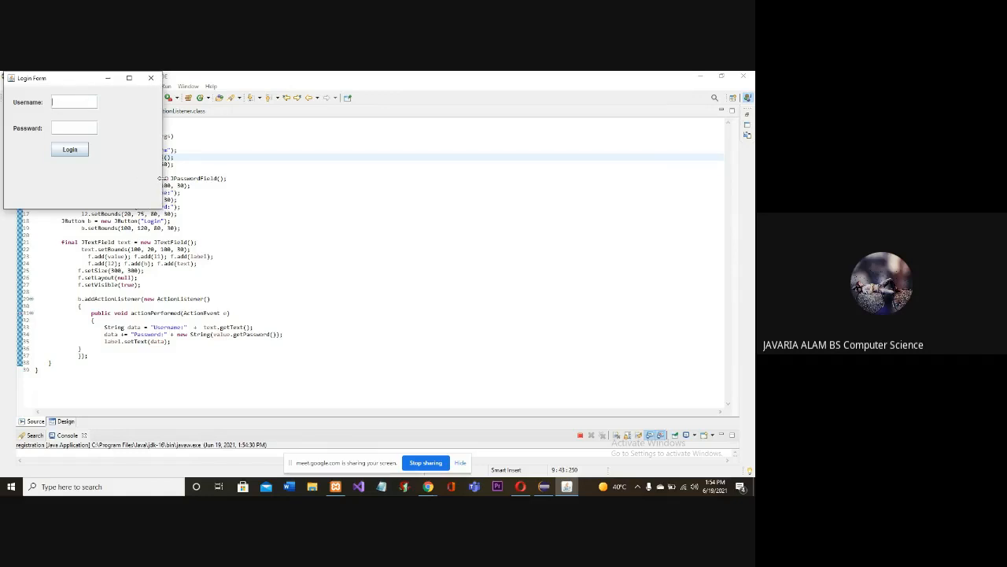
click(72, 101)
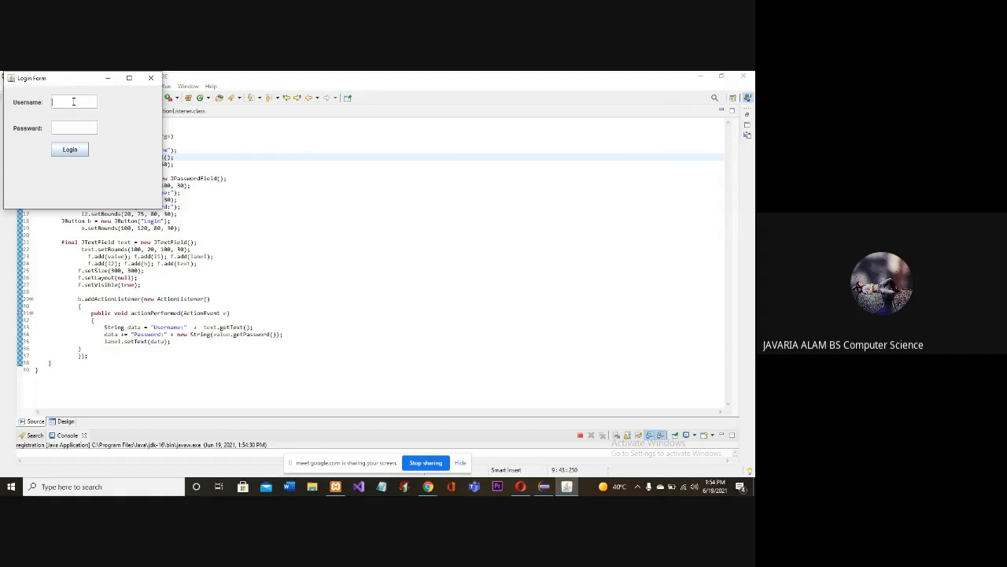
text(Javaria)
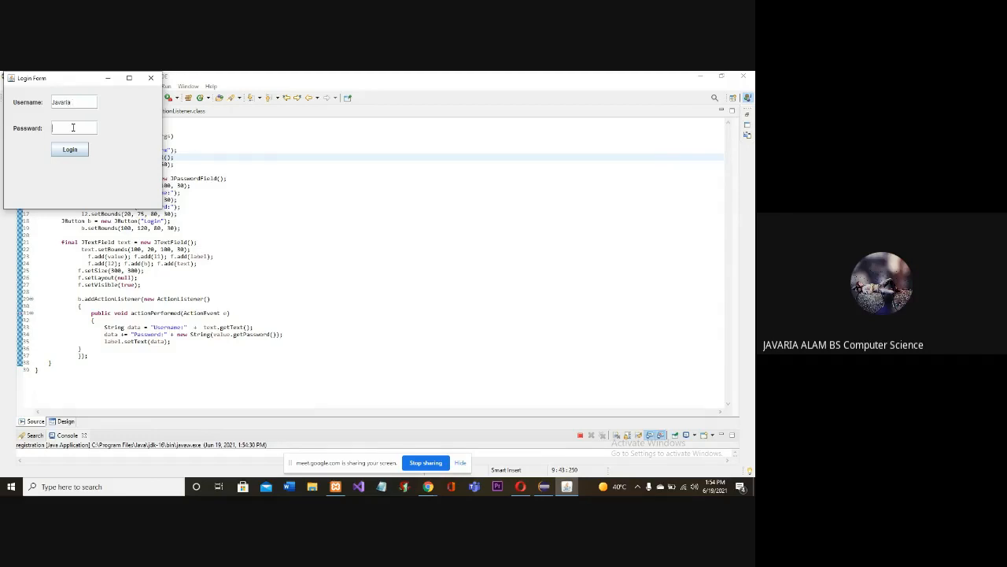
text(****)
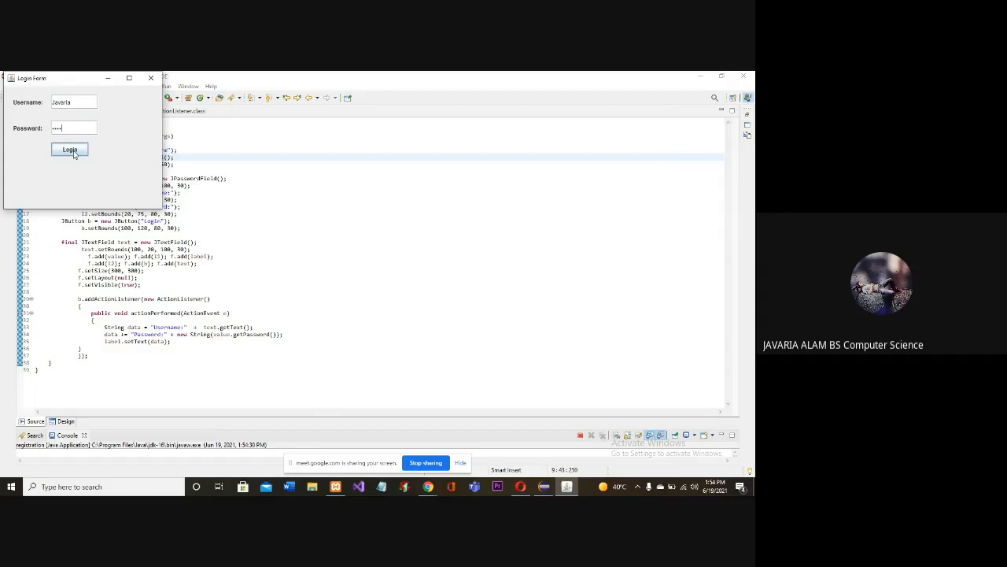
click(70, 149)
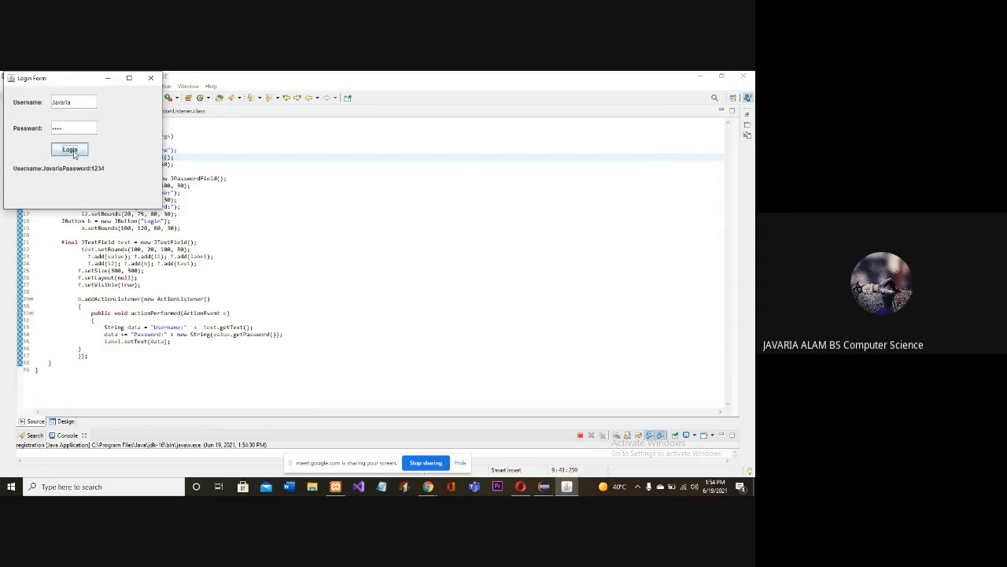
mouse_move(87, 175)
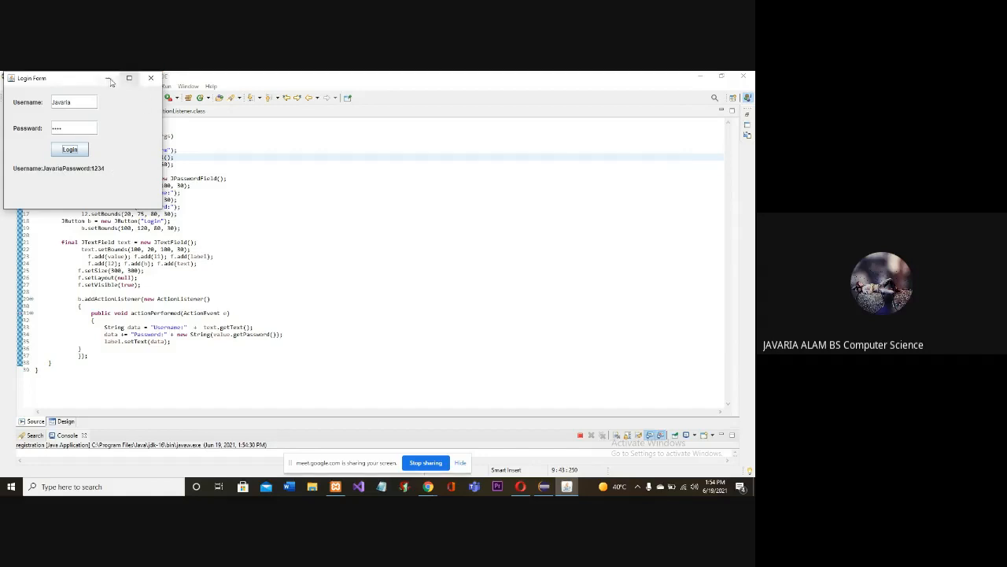
Step: Minimize the Login Form window and bring up the matrimonial.java source in the editor
click(154, 78)
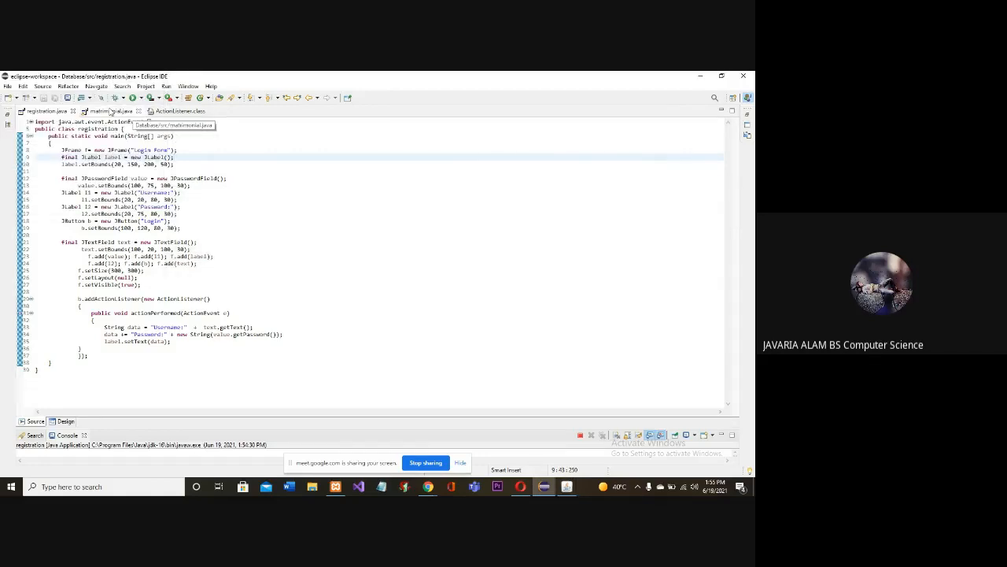
click(106, 110)
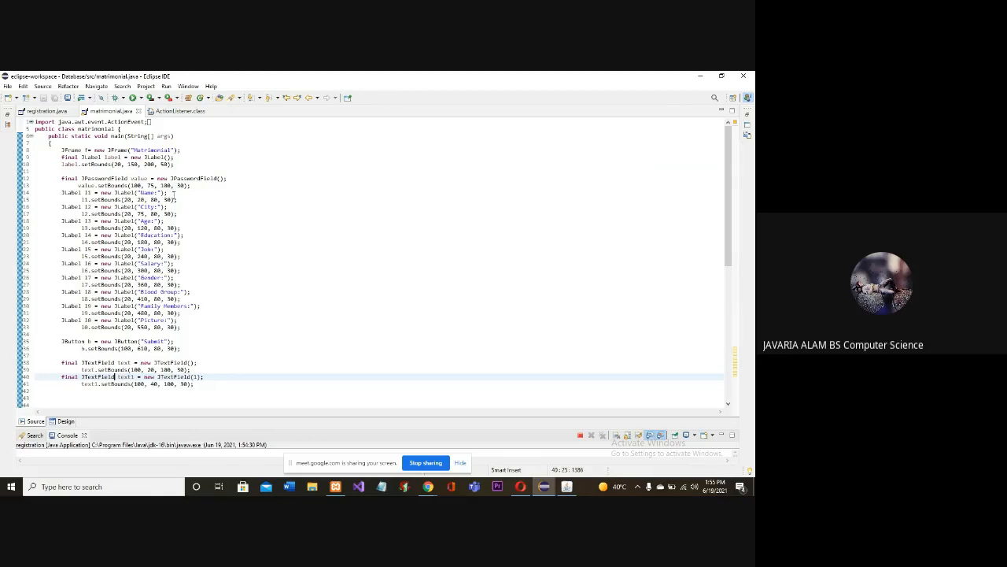
mouse_move(206, 228)
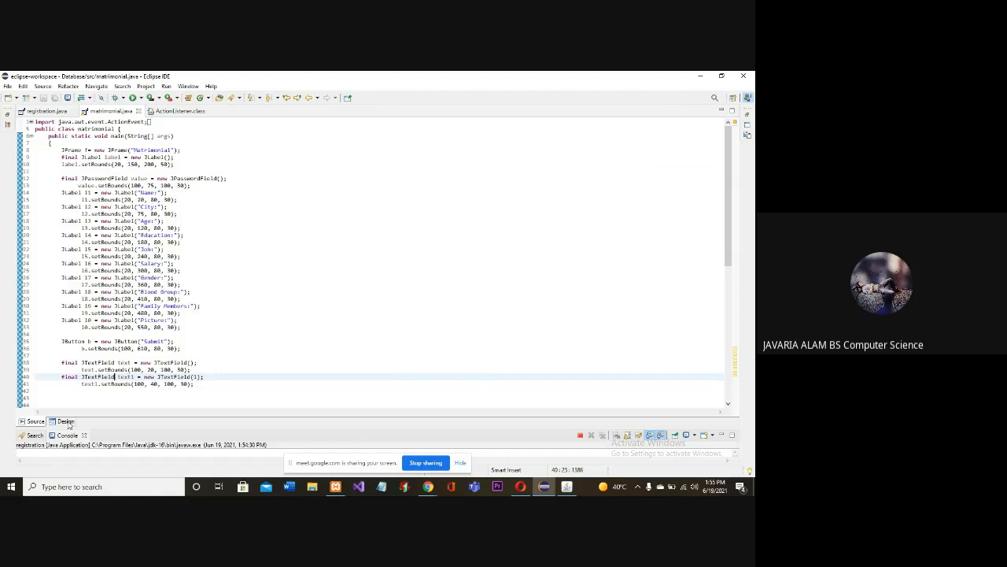
click(65, 421)
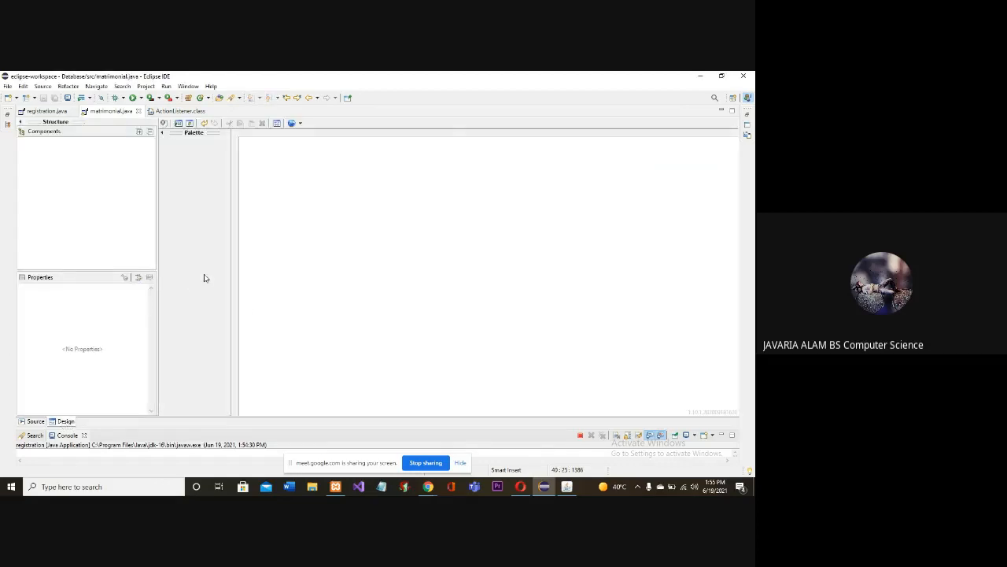
mouse_move(195, 183)
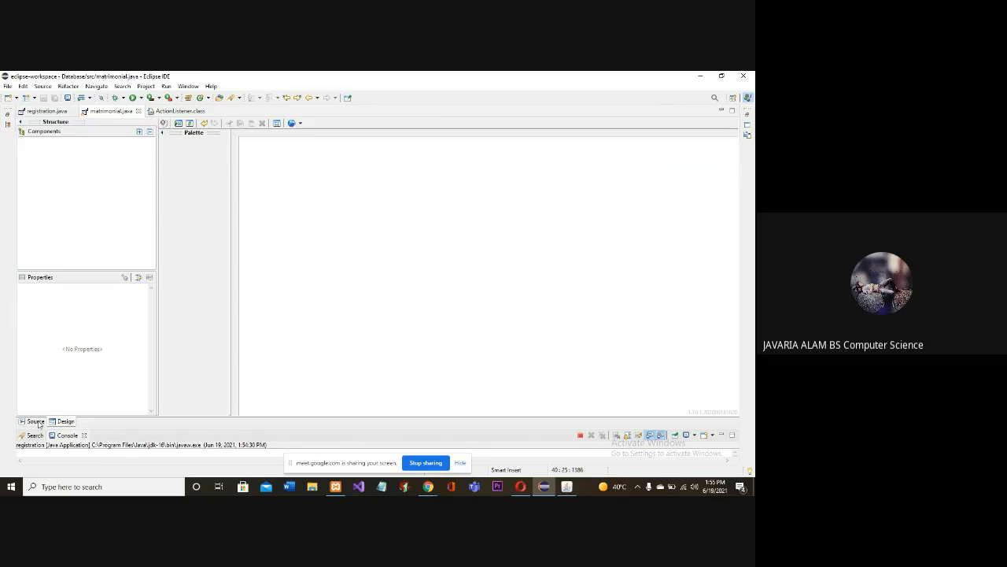
click(35, 421)
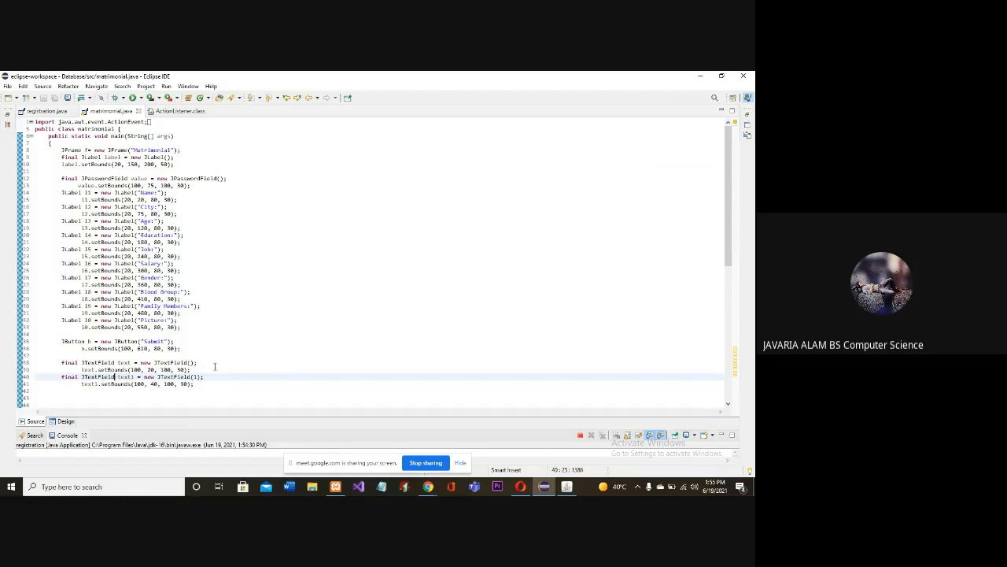
mouse_move(219, 287)
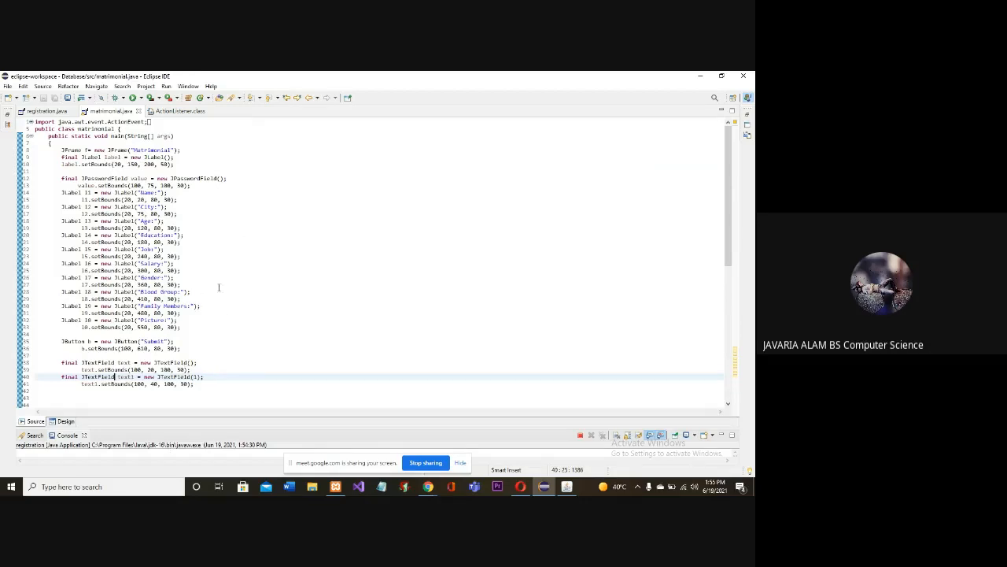
scroll(down, 3)
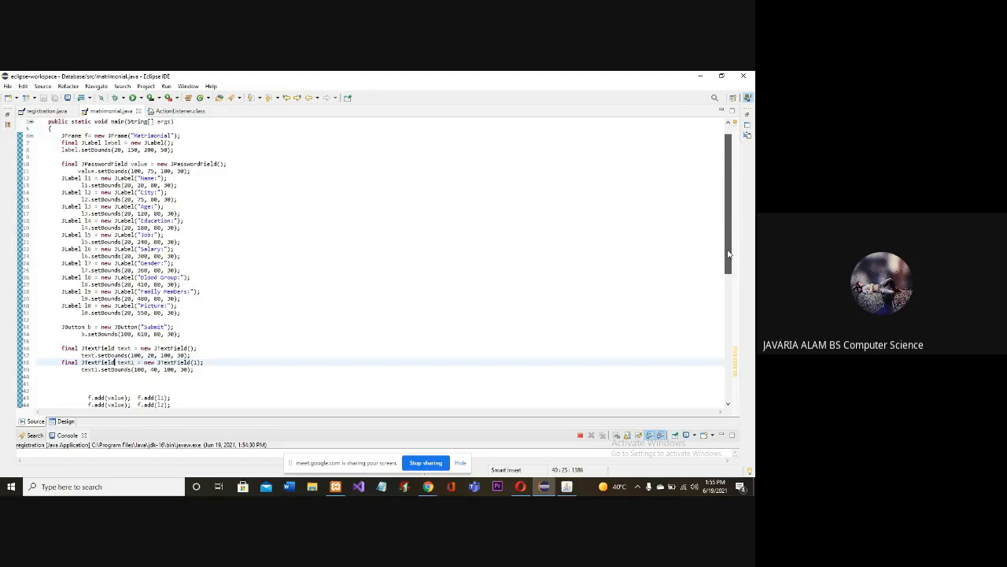
scroll(down, 3)
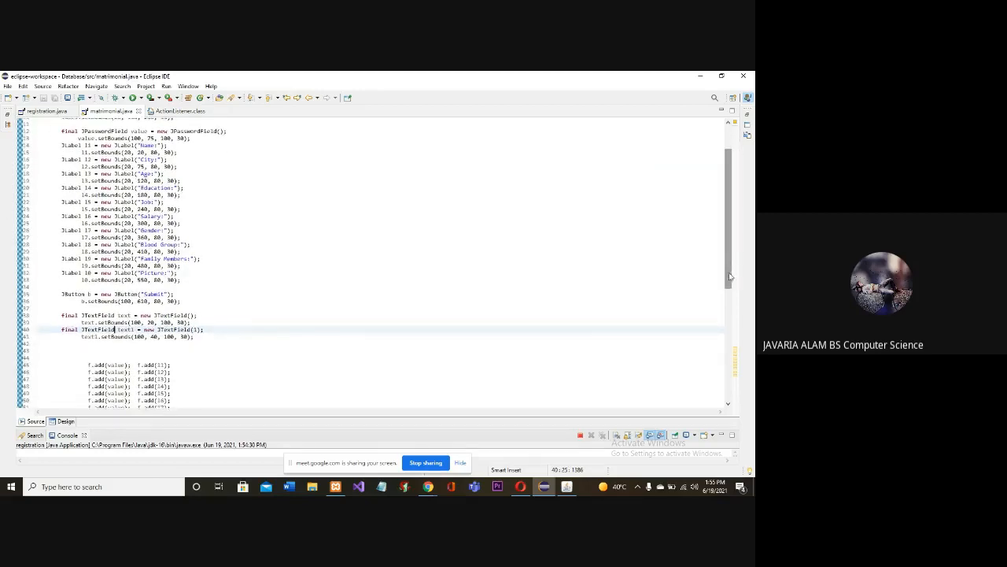
scroll(down, 3)
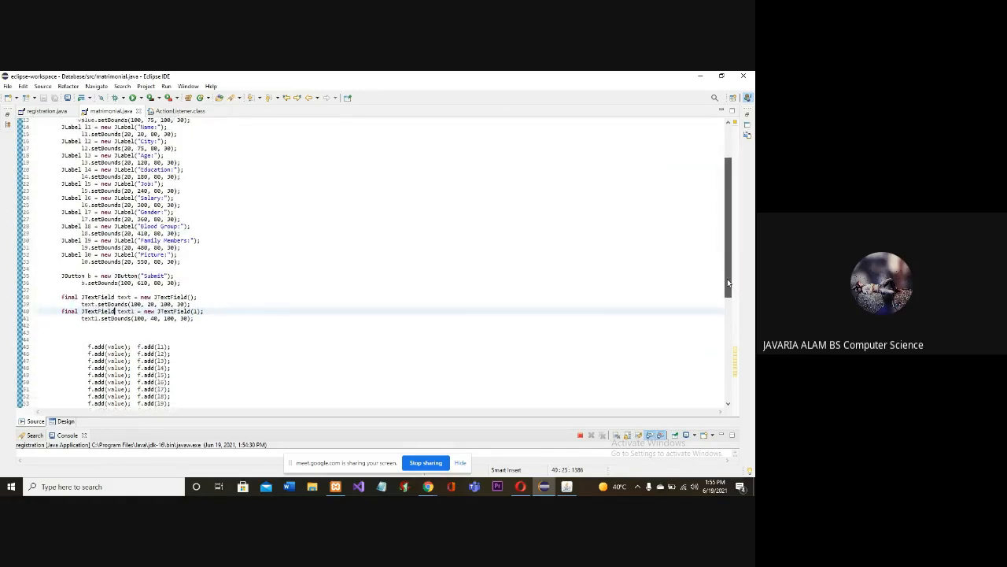
scroll(down, 3)
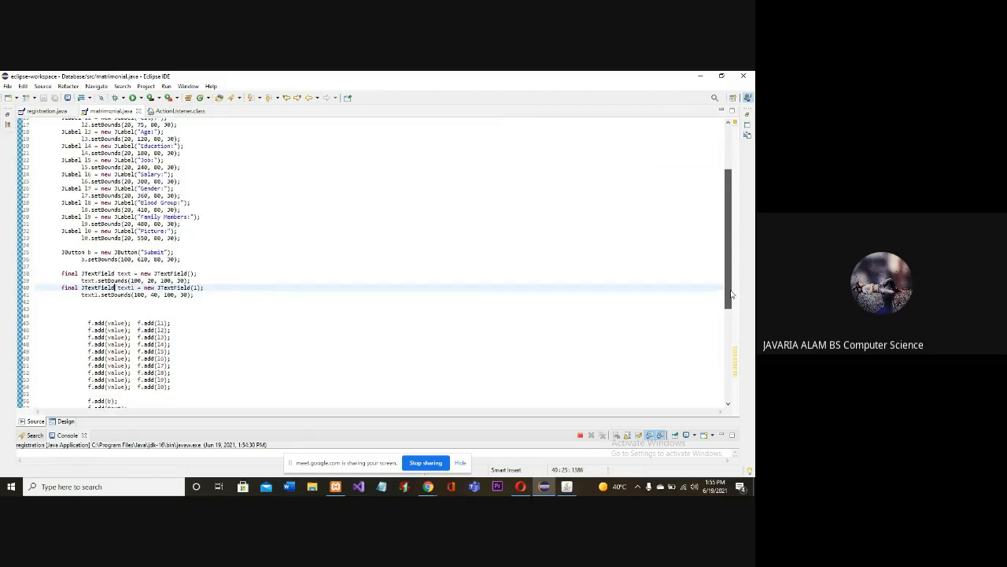
scroll(down, 3)
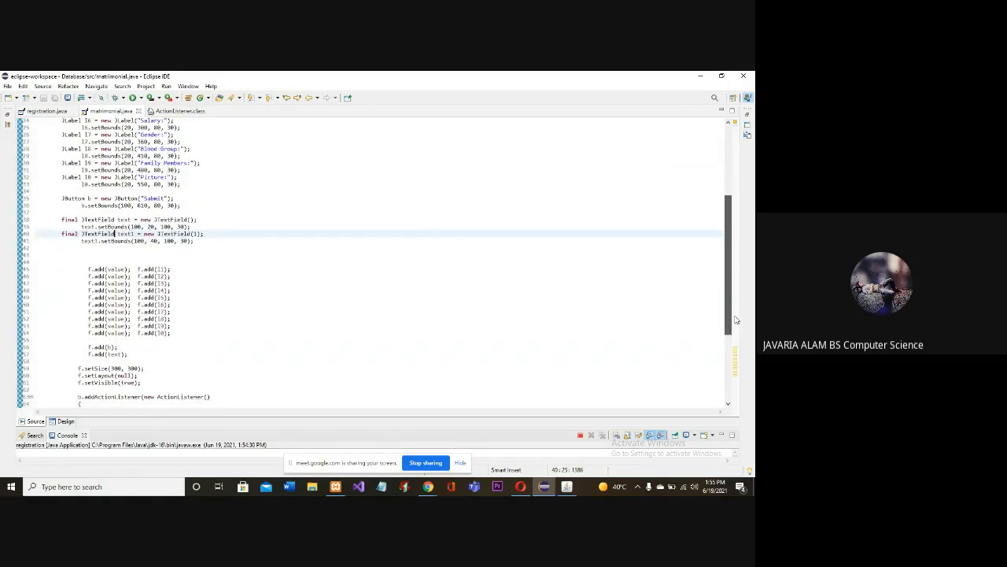
scroll(down, 3)
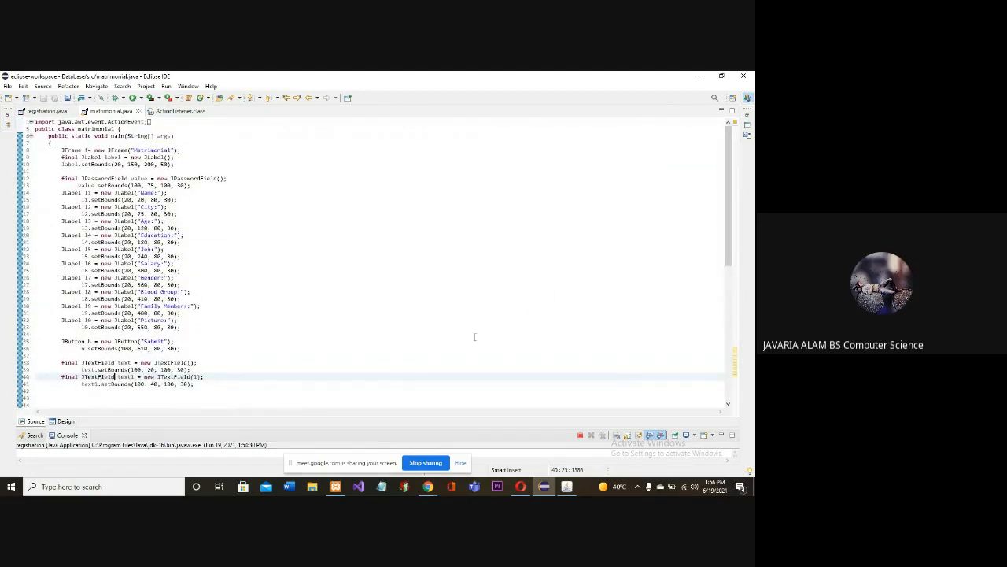
mouse_move(270, 329)
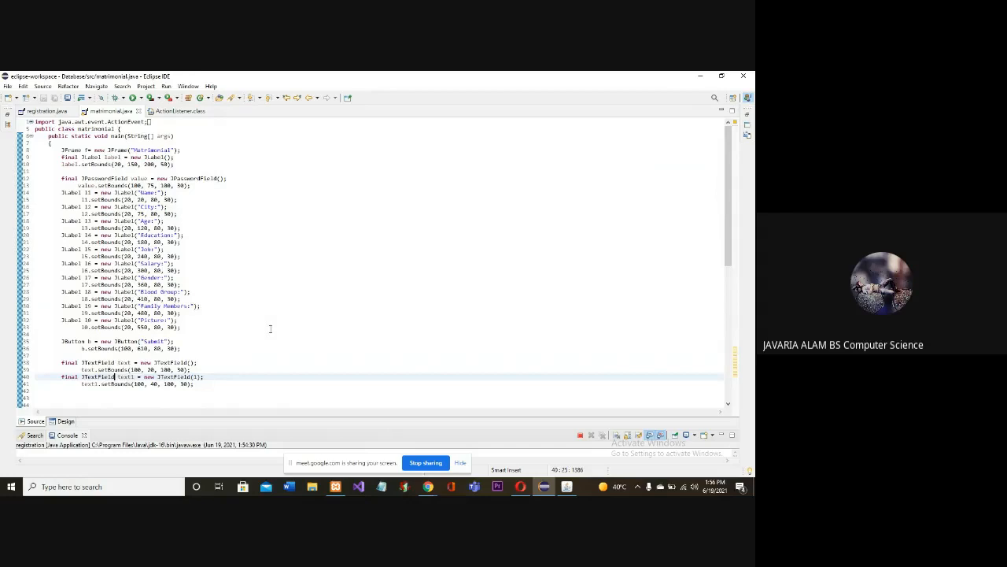
mouse_move(380, 391)
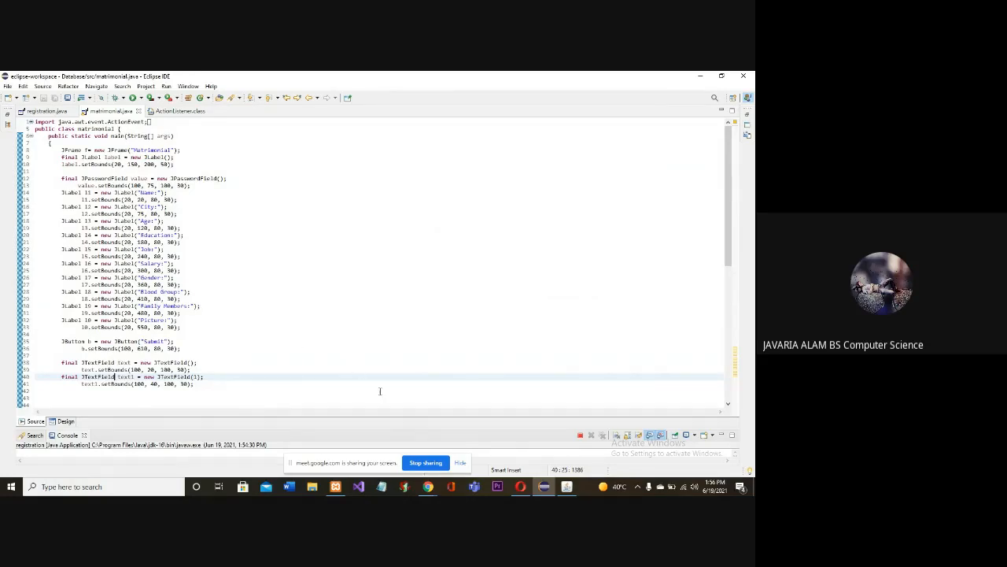
mouse_move(297, 380)
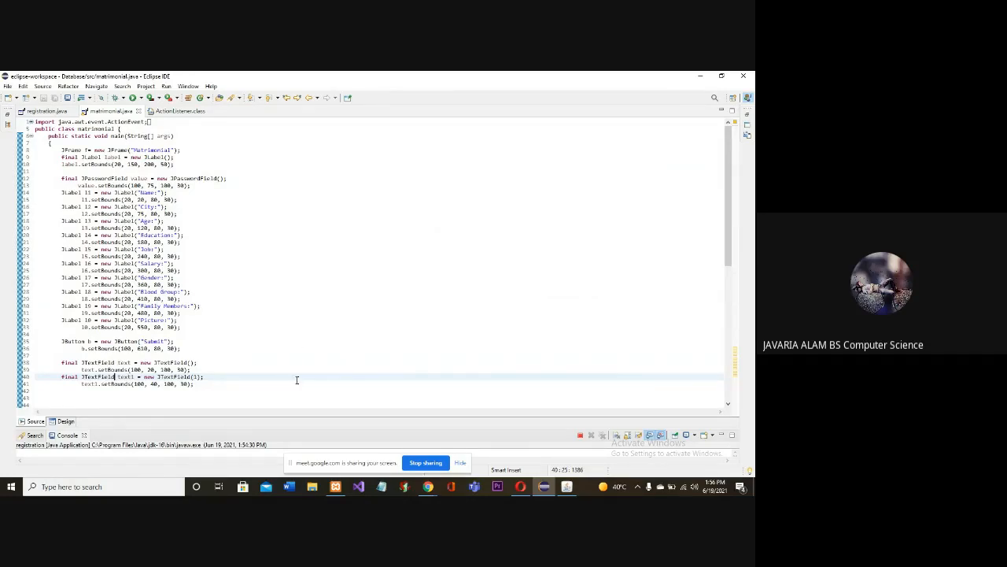